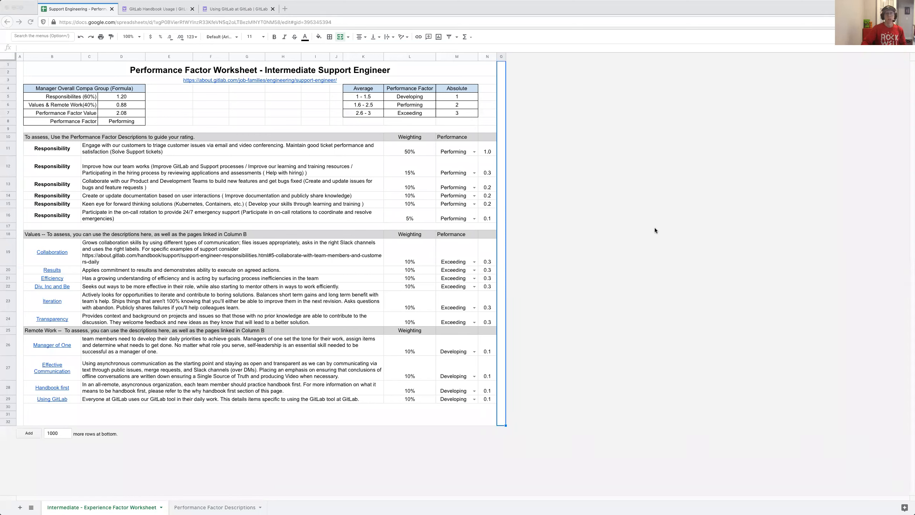
mouse_move(581, 140)
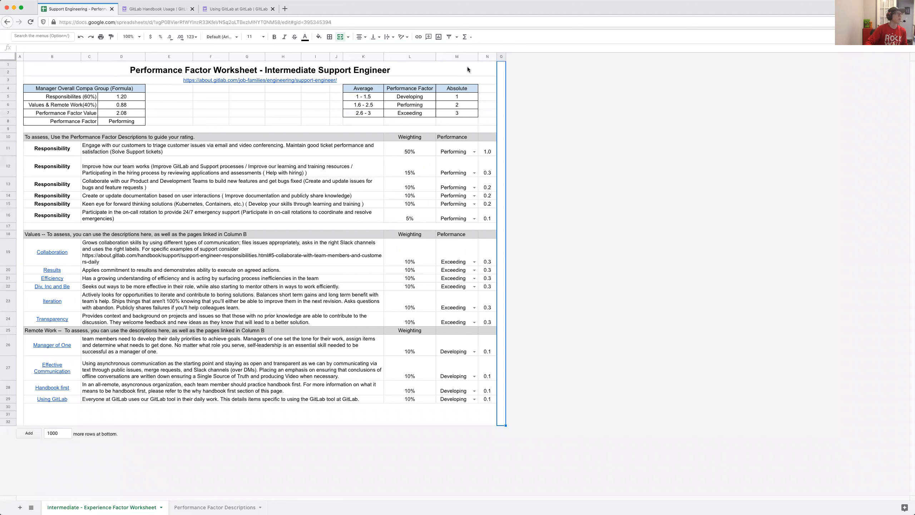
mouse_move(140, 77)
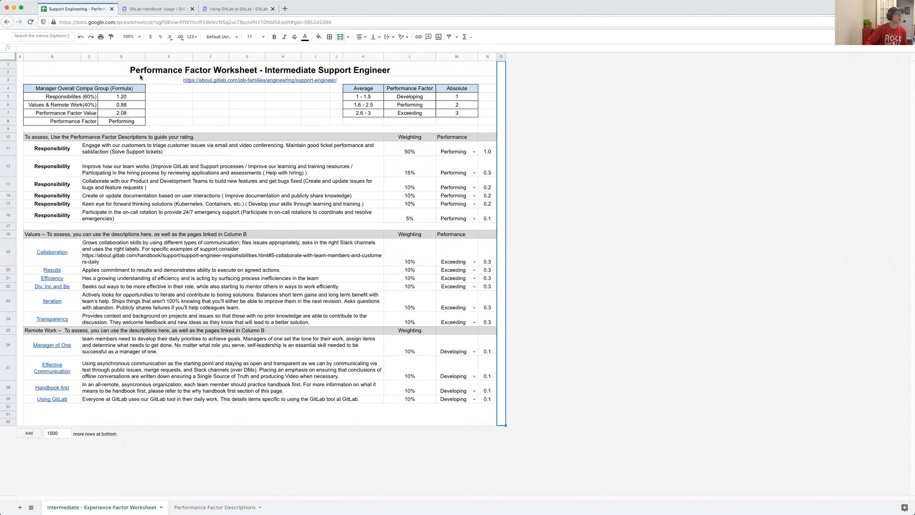
mouse_move(421, 212)
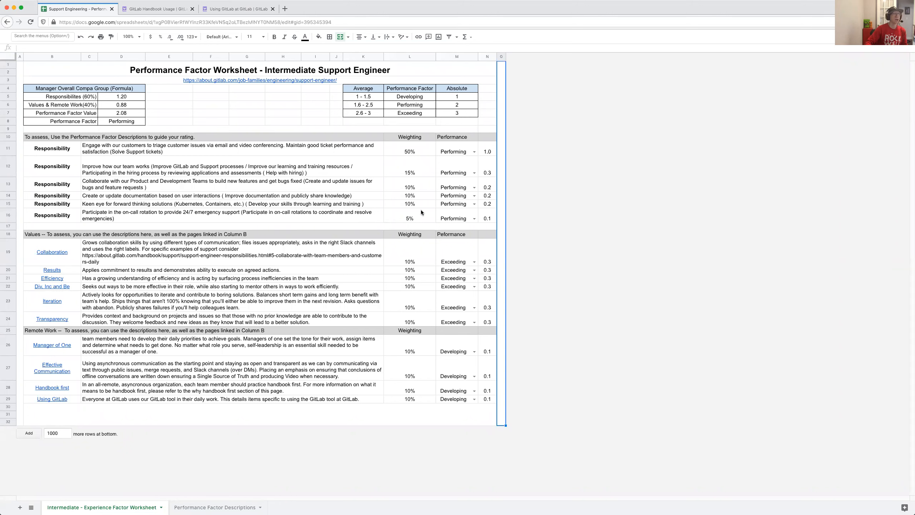
mouse_move(422, 228)
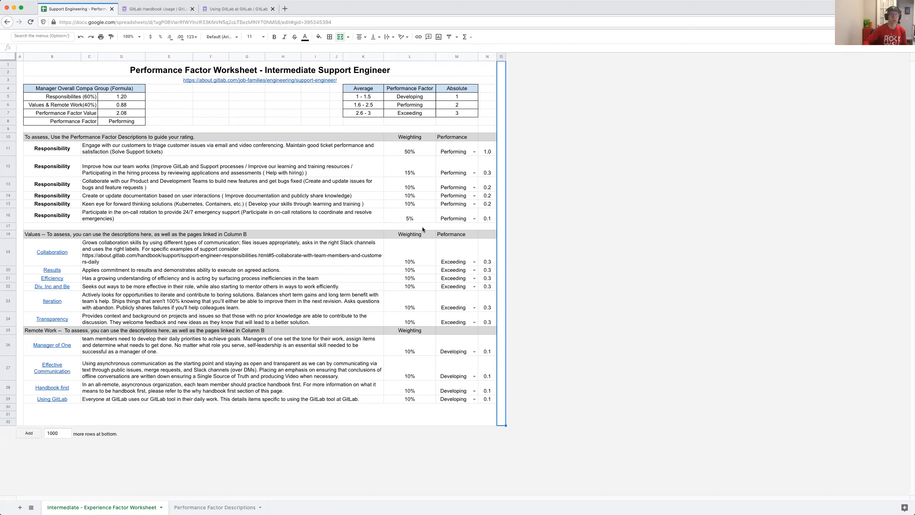
mouse_move(555, 284)
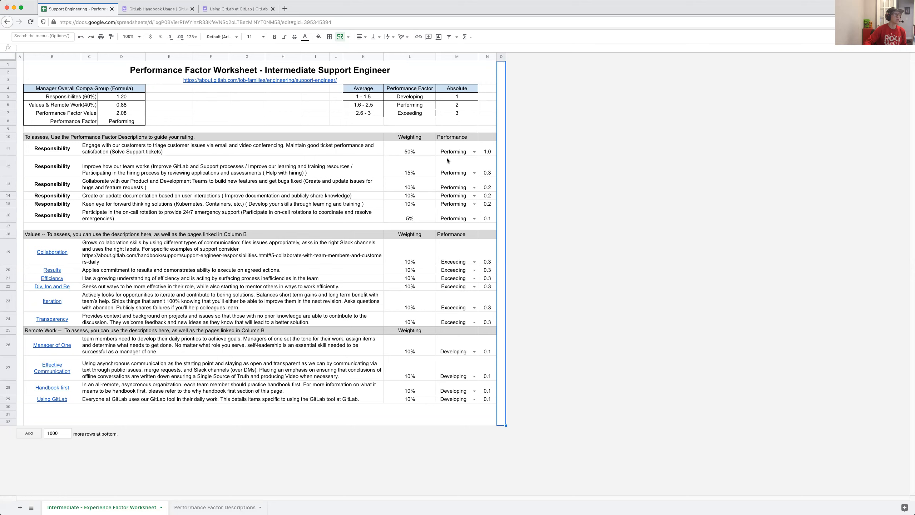
Rate team-improvement Developing, then check the Performance Factor Value and overall Performance Factor formulas.
click(474, 151)
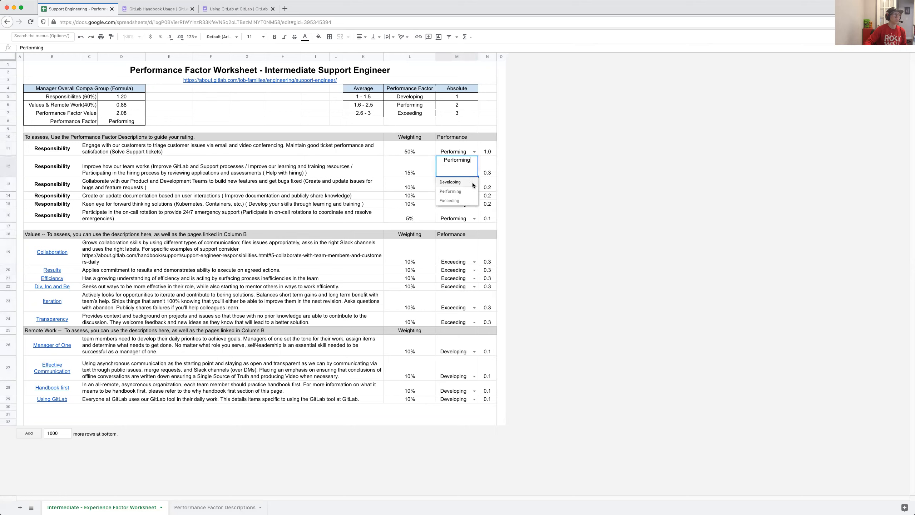
click(449, 182)
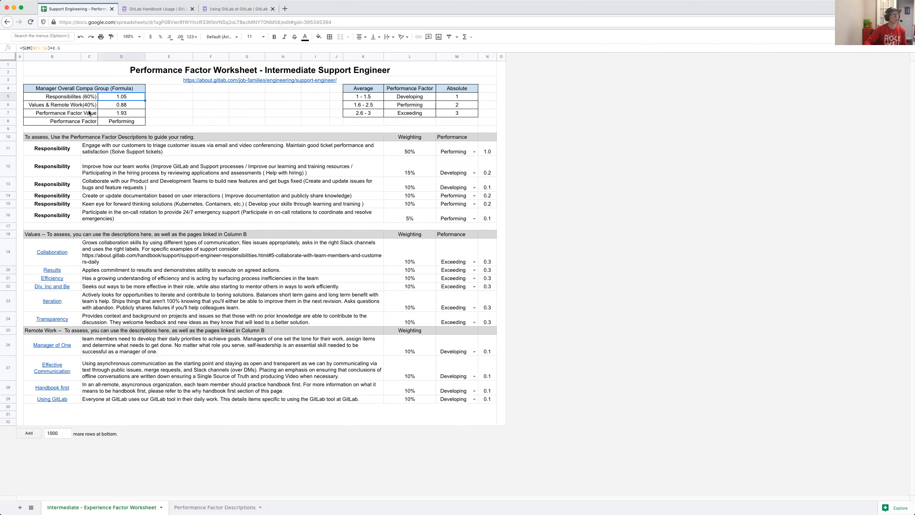
click(121, 121)
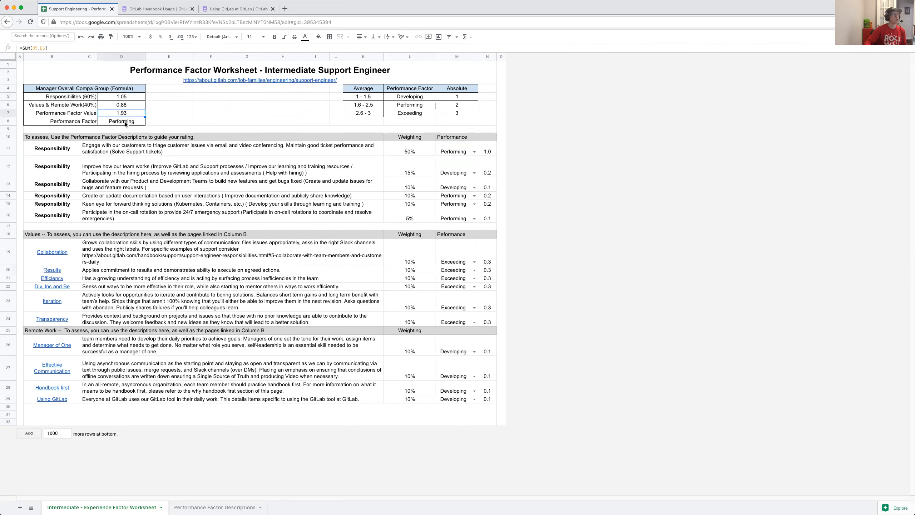
click(122, 121)
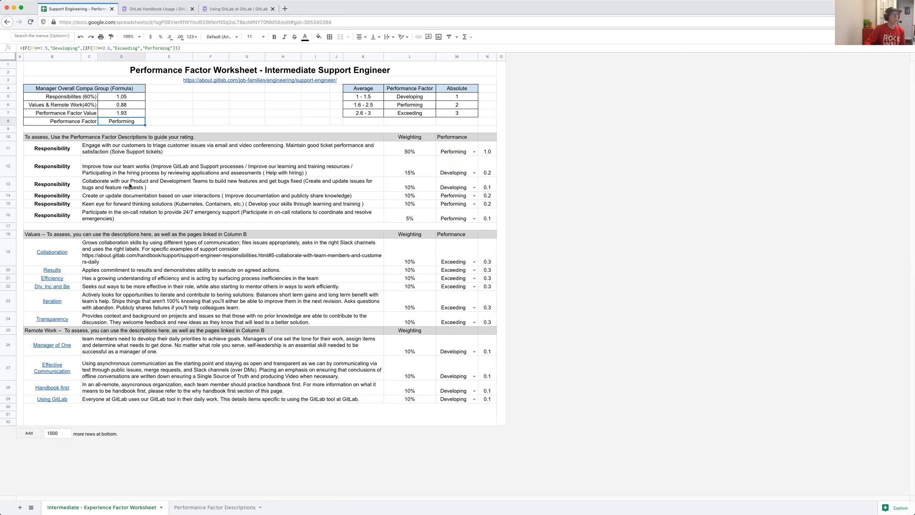
mouse_move(180, 187)
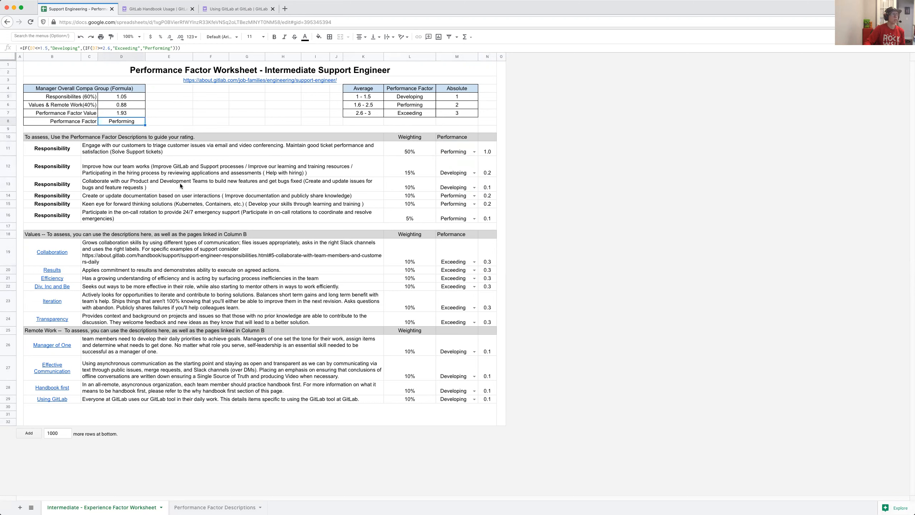
mouse_move(399, 235)
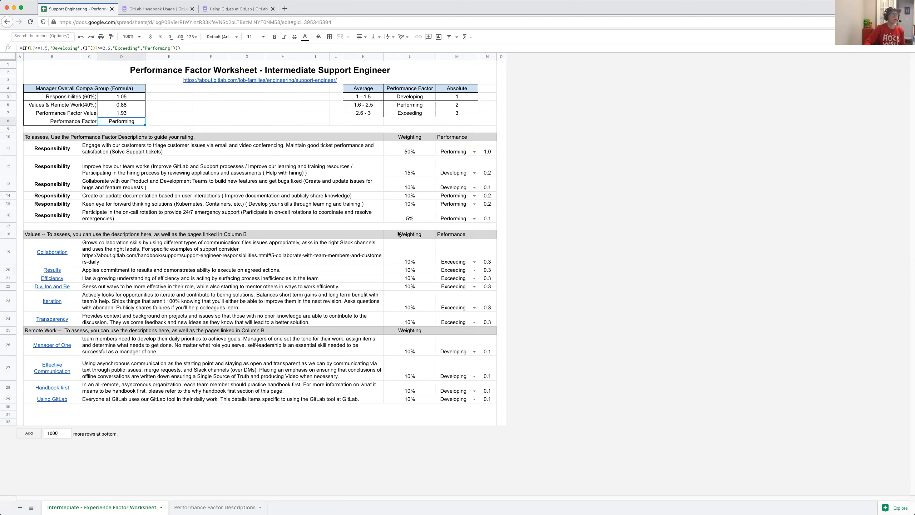
click(230, 148)
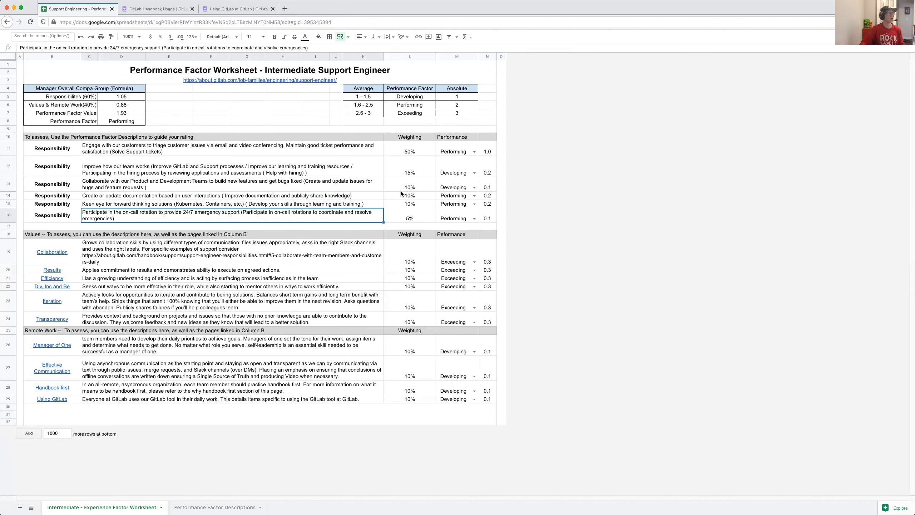
click(231, 184)
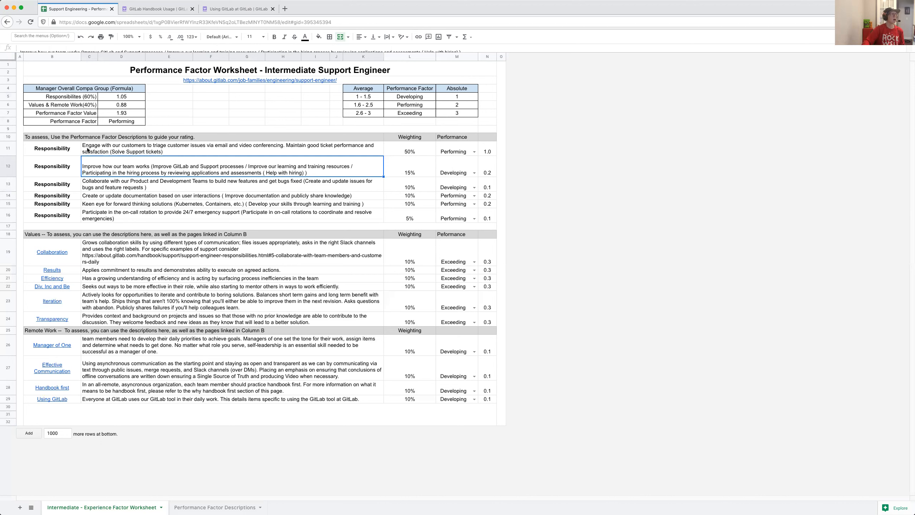
click(228, 149)
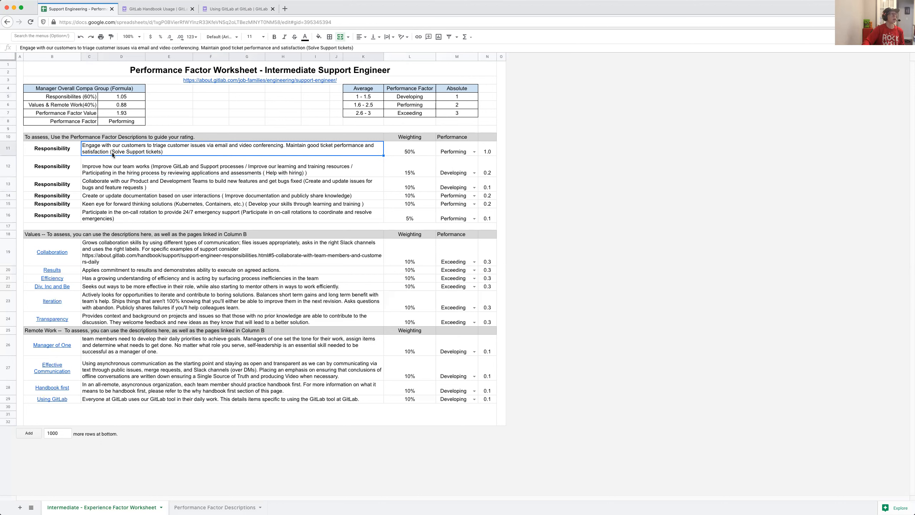
click(233, 169)
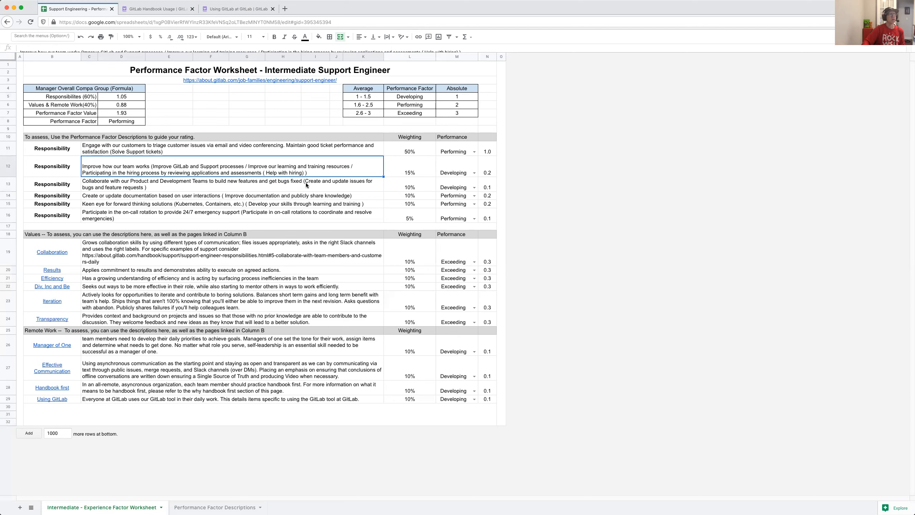
click(228, 184)
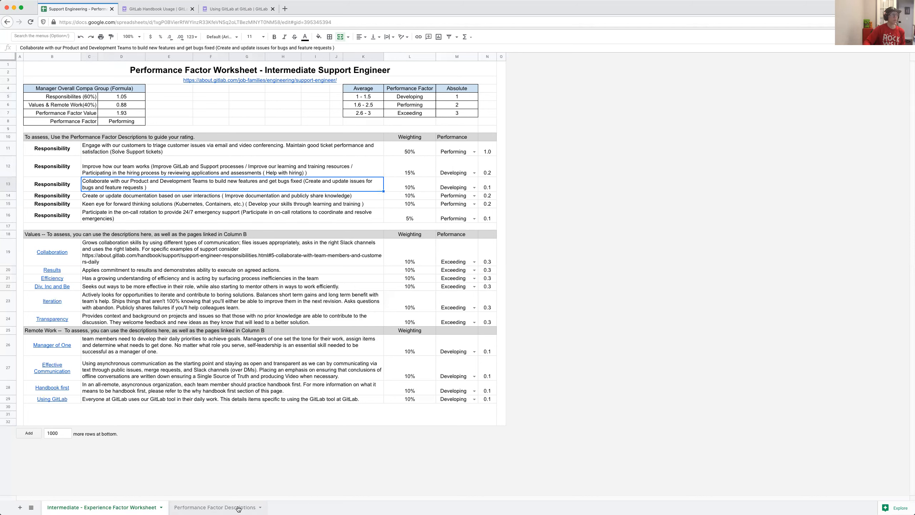
Read descriptions for customer tickets, documentation and on-call rotation, then return to the worksheet.
click(215, 507)
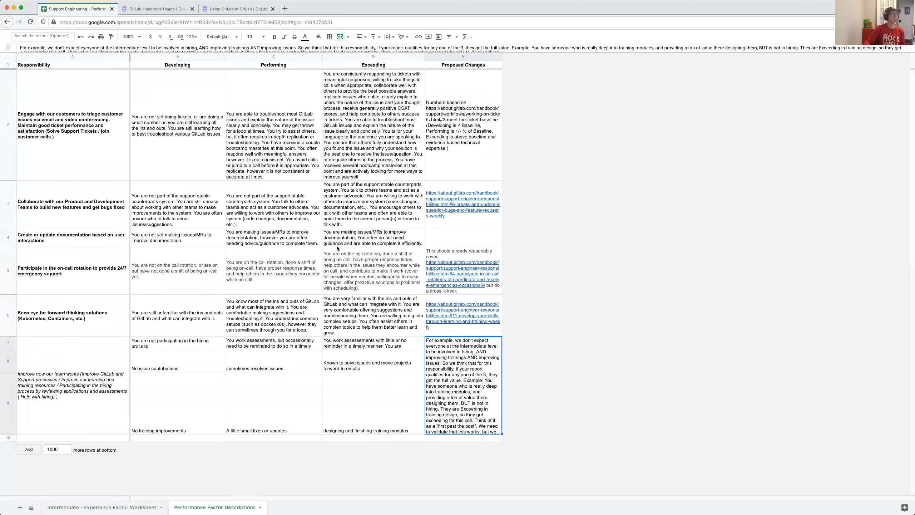
click(72, 126)
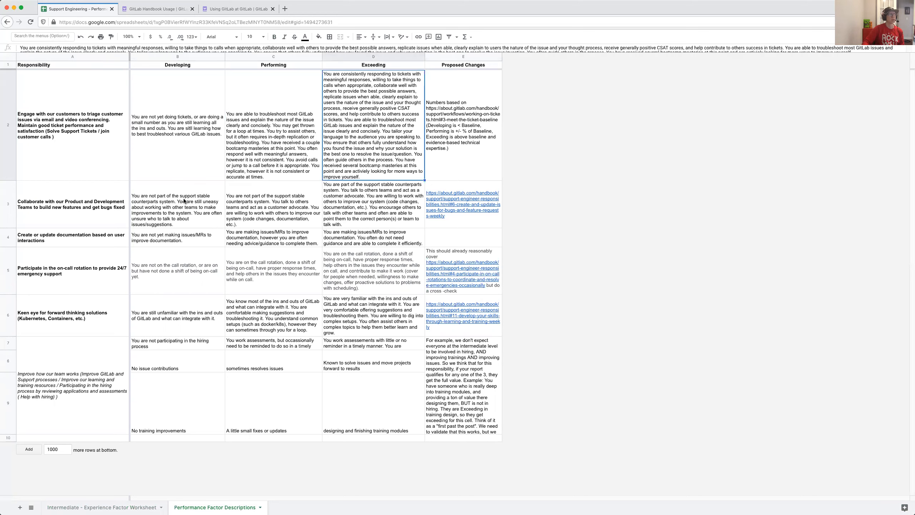
click(177, 237)
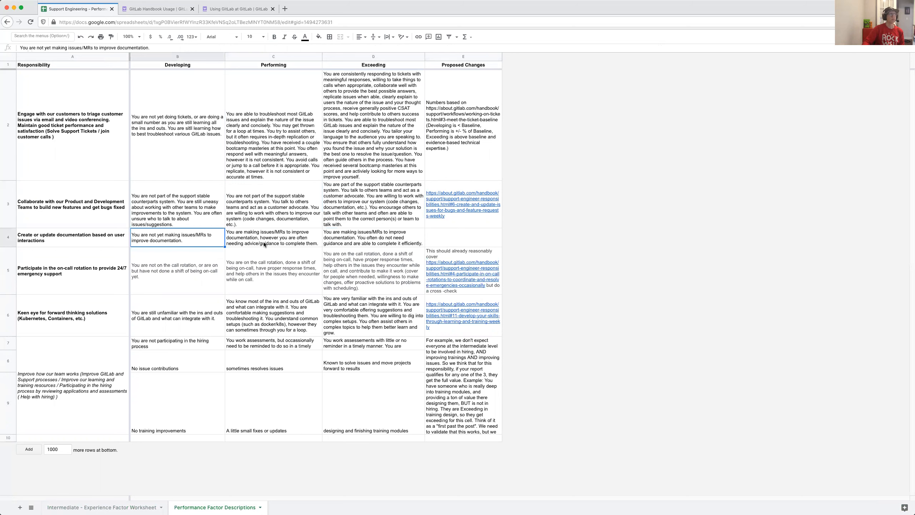
click(272, 271)
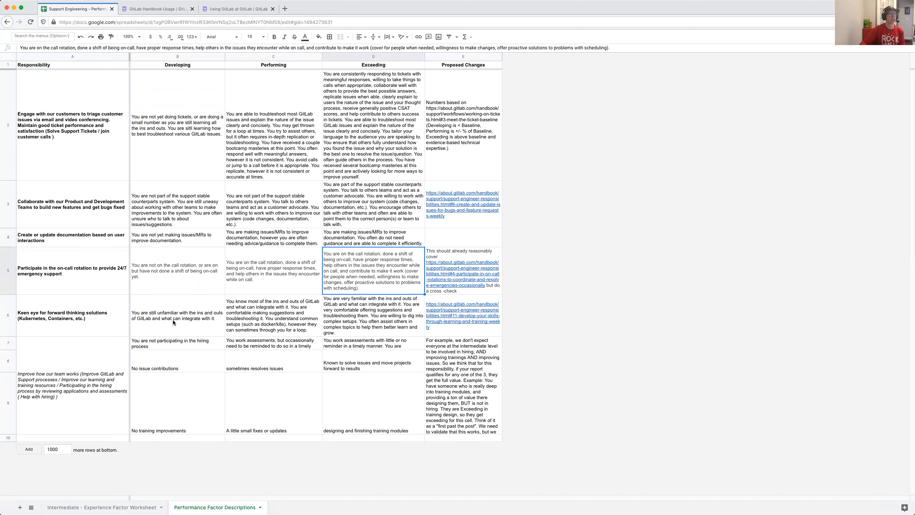
click(463, 126)
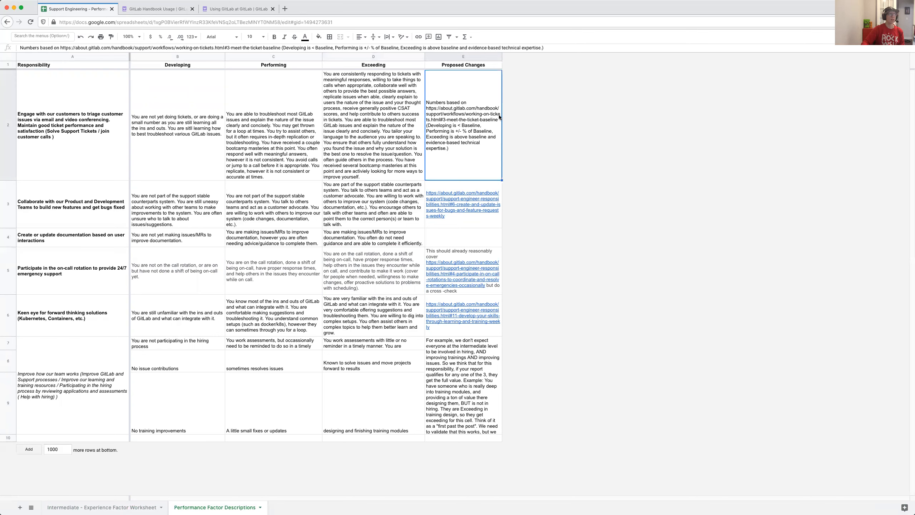
mouse_move(455, 145)
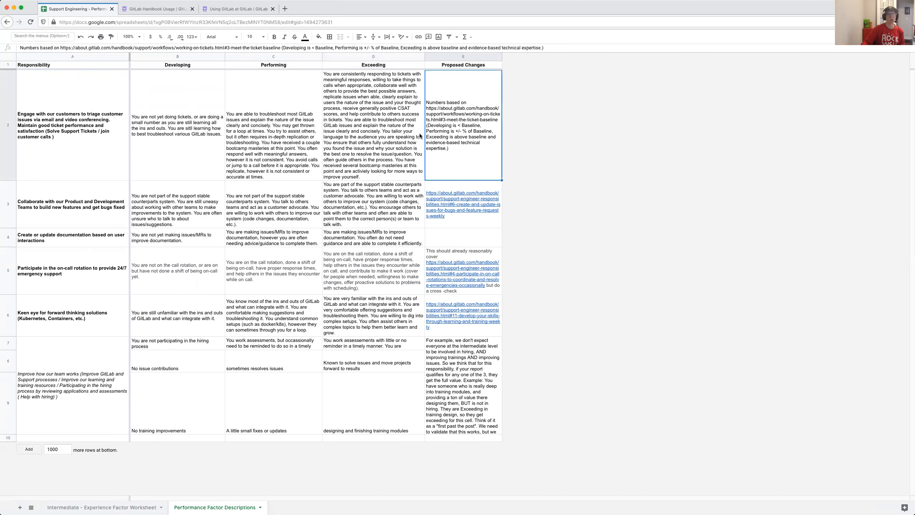
mouse_move(392, 374)
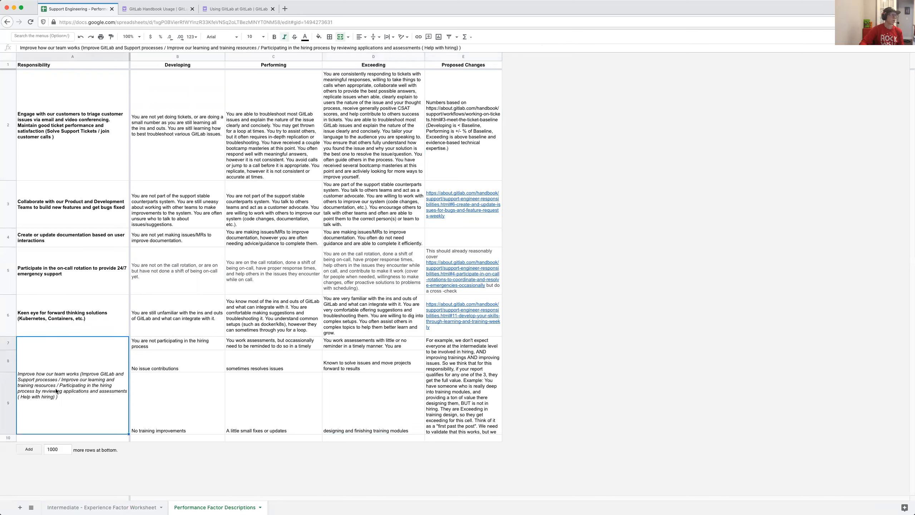
mouse_move(148, 382)
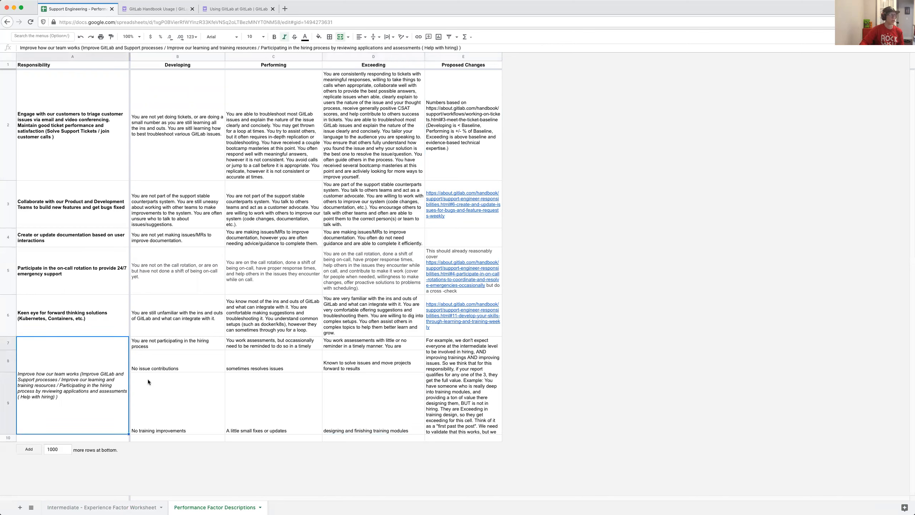
click(102, 506)
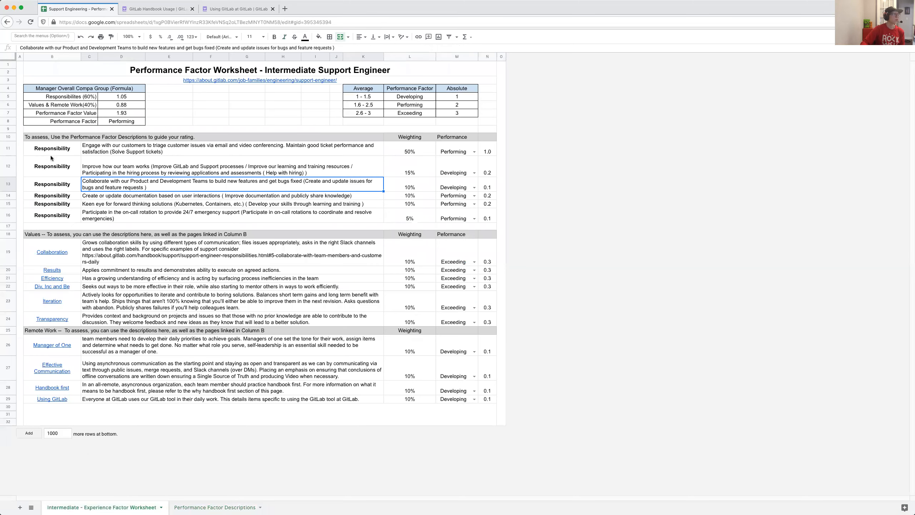
Select the 'Improve how our team works' responsibility and view its descriptions sheet.
click(227, 170)
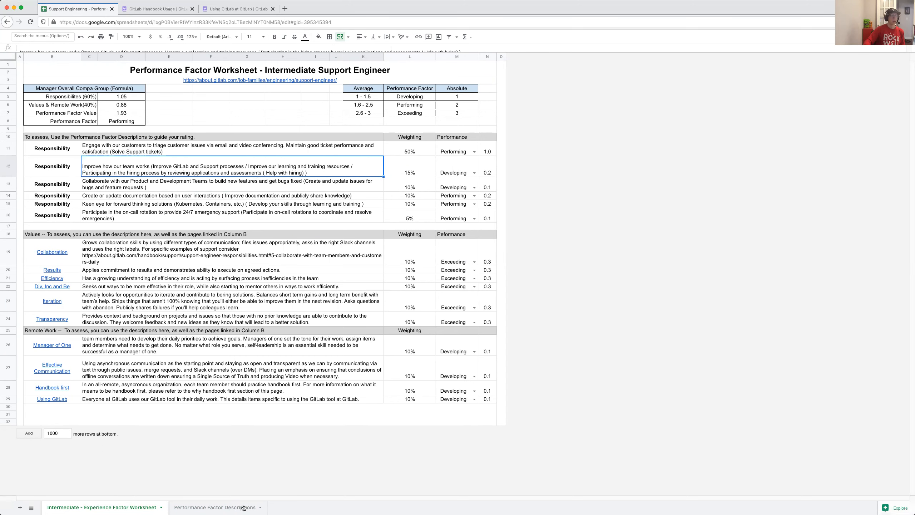
click(214, 507)
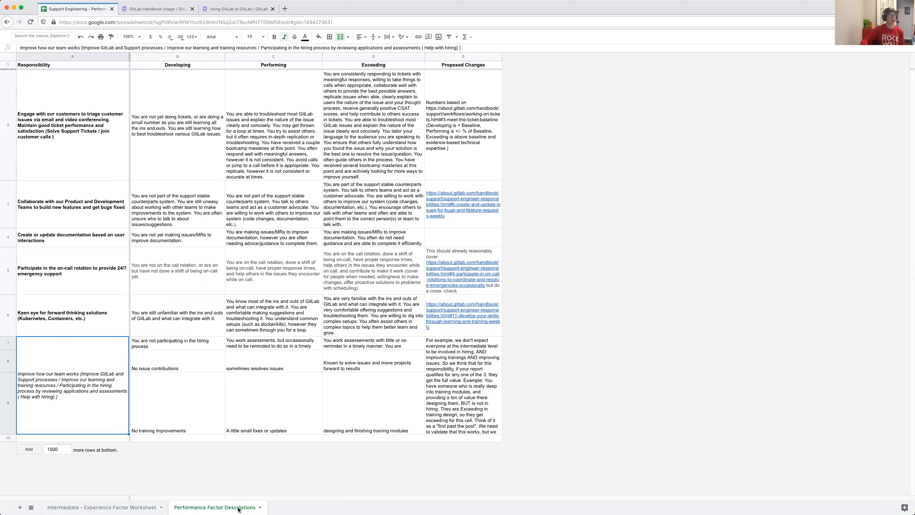
click(176, 403)
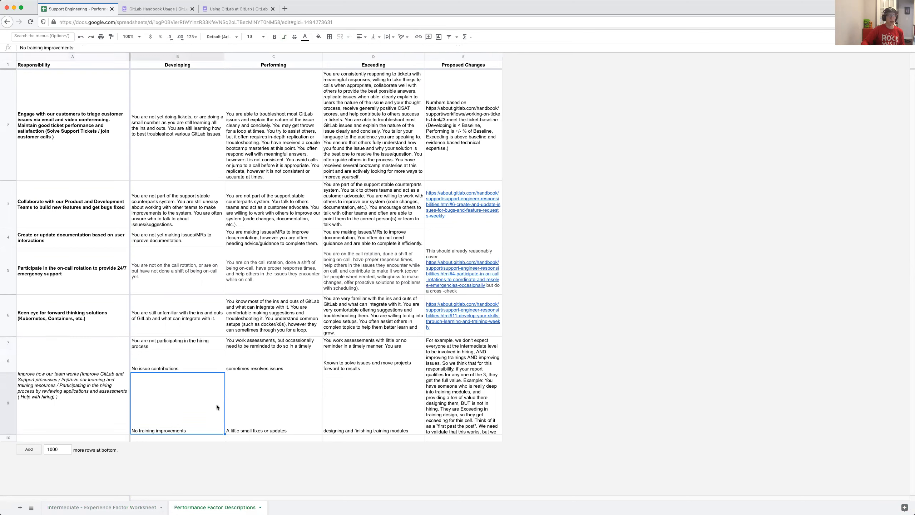
click(177, 360)
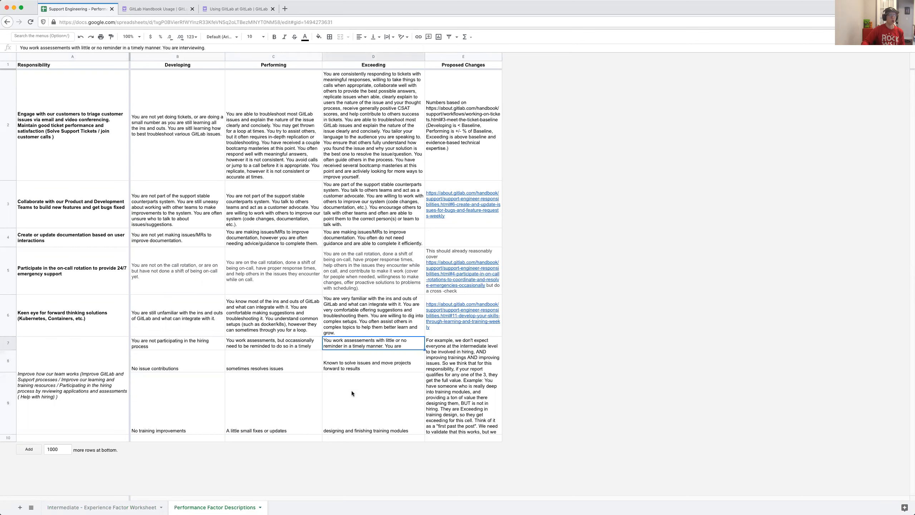
click(373, 403)
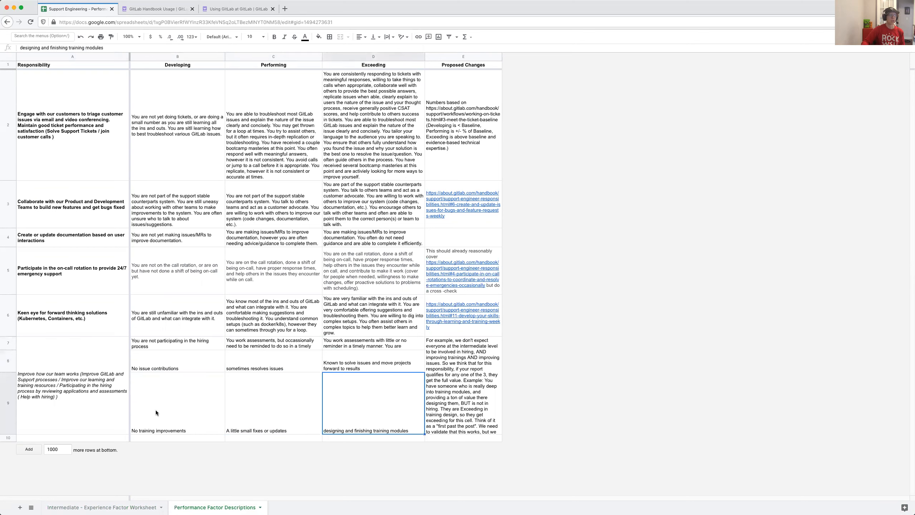
click(177, 361)
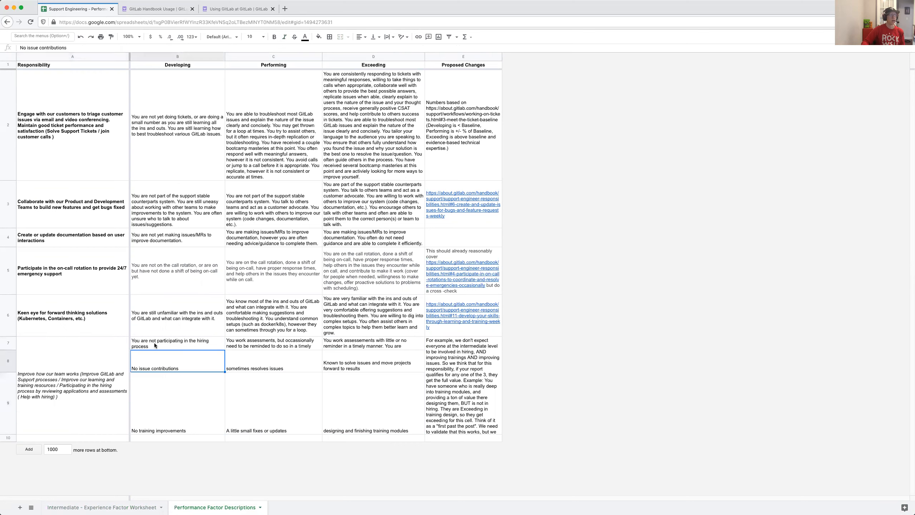
click(176, 342)
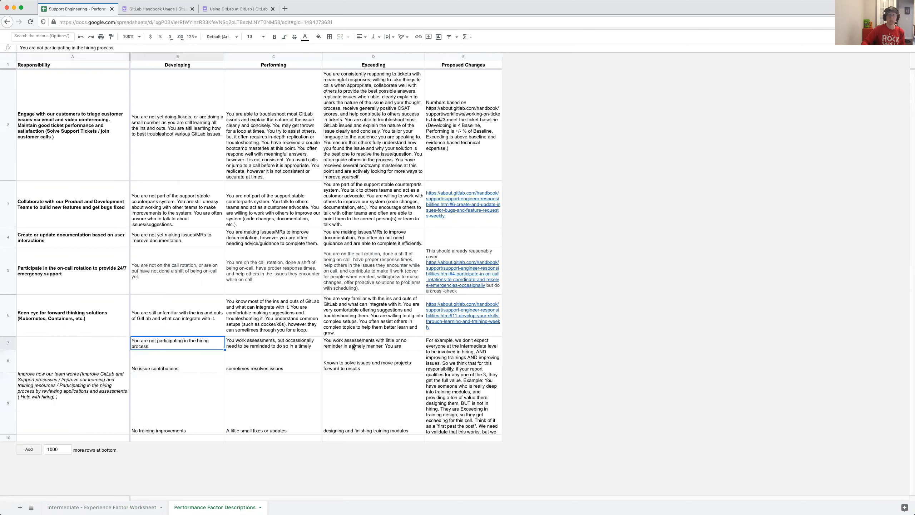
click(177, 403)
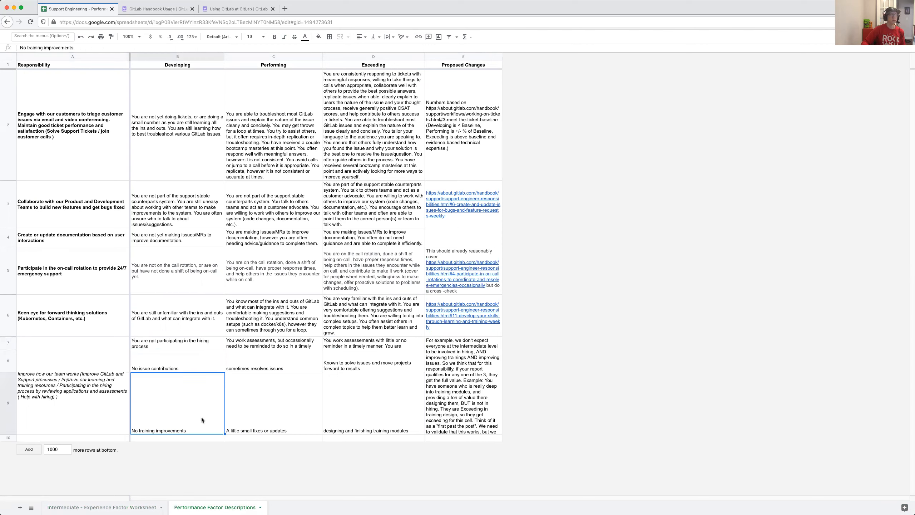
click(177, 343)
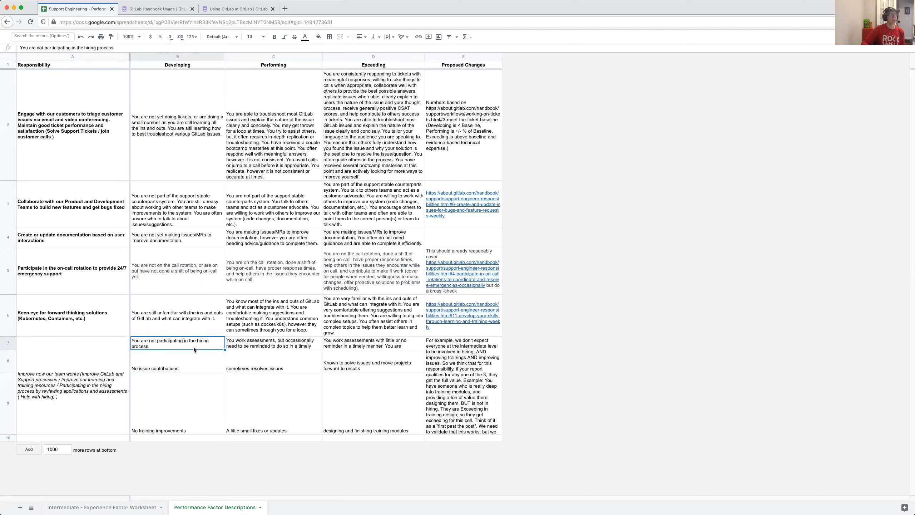
click(372, 403)
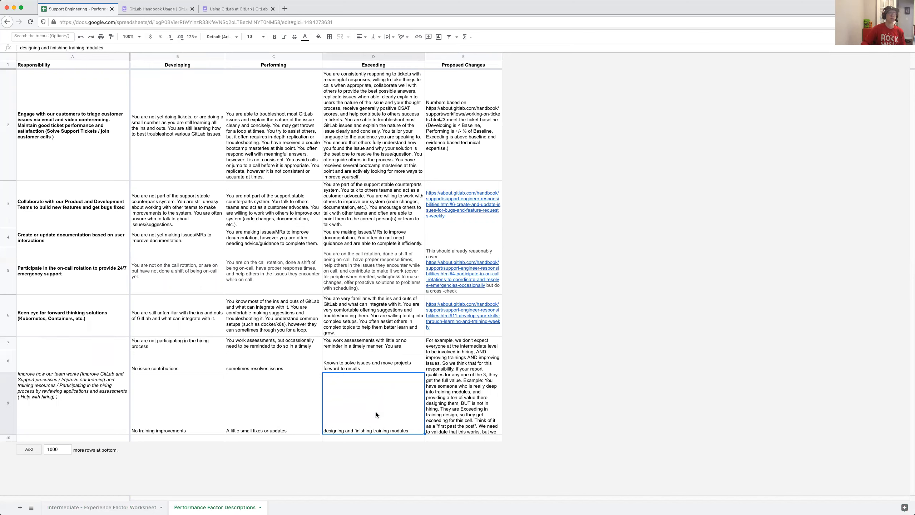
mouse_move(356, 421)
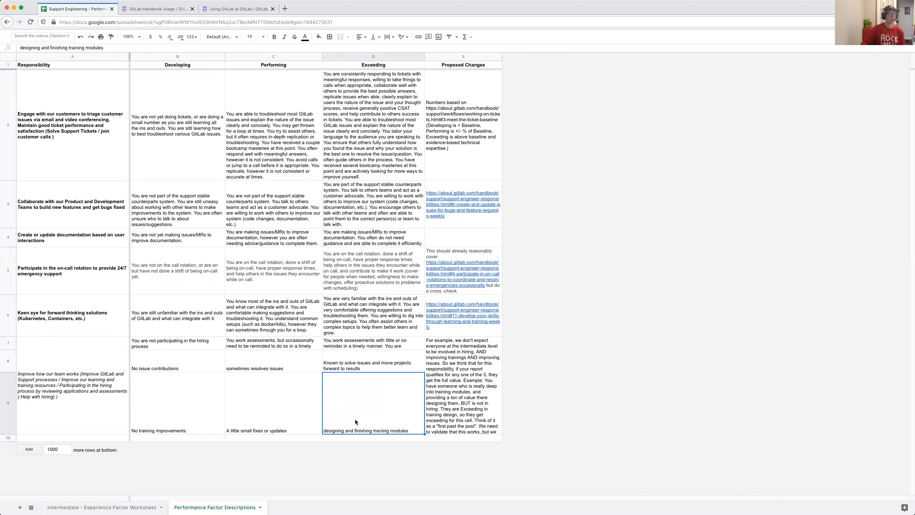
click(273, 360)
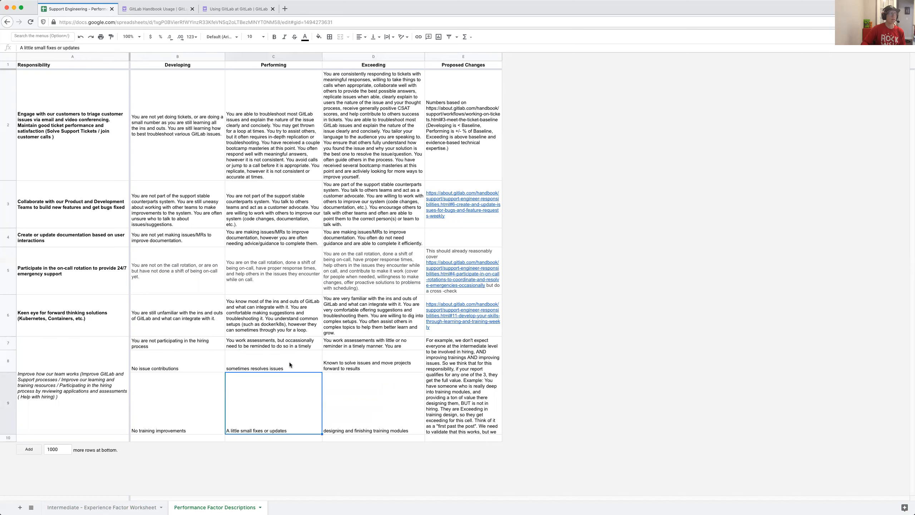
click(373, 361)
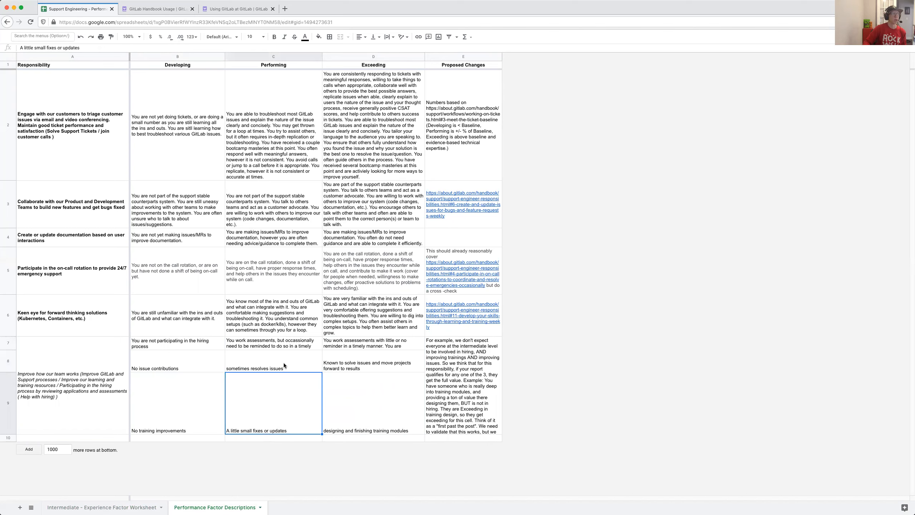
click(373, 360)
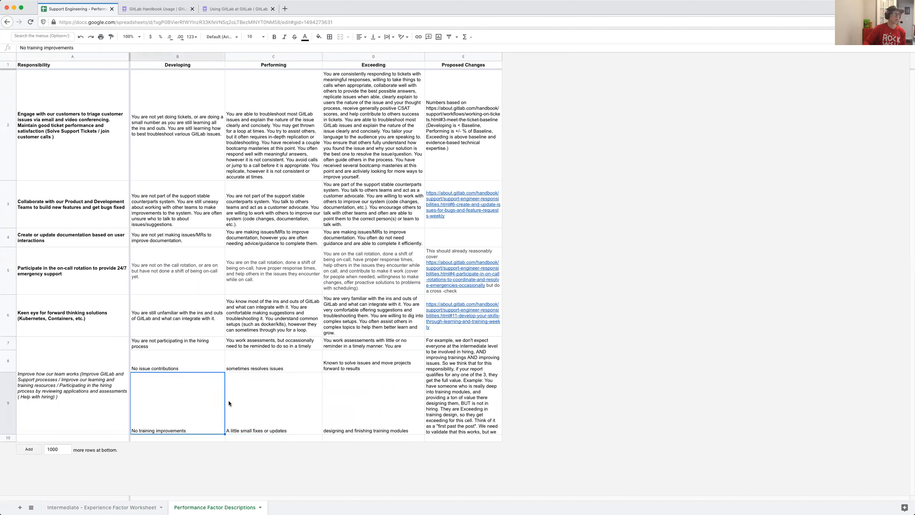
Reread the Performing training and Exceeding product-collaboration descriptions, then return to the worksheet.
click(274, 403)
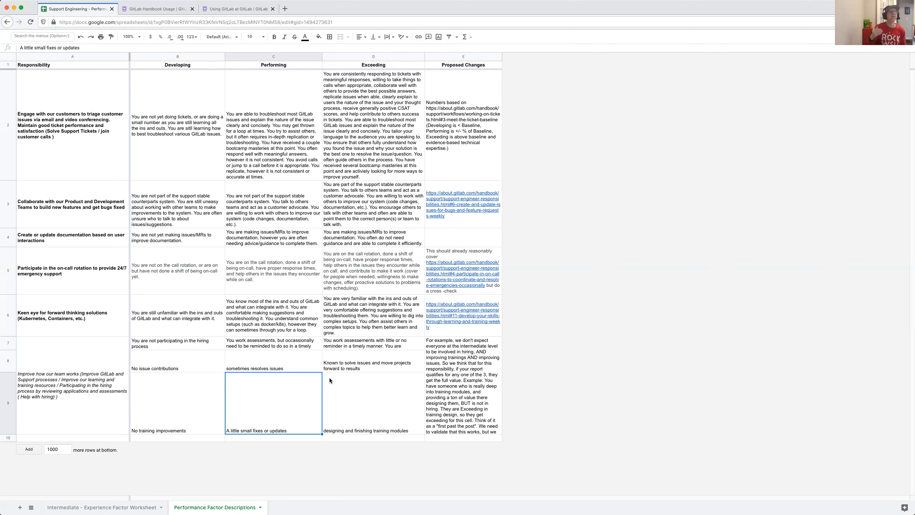
mouse_move(379, 371)
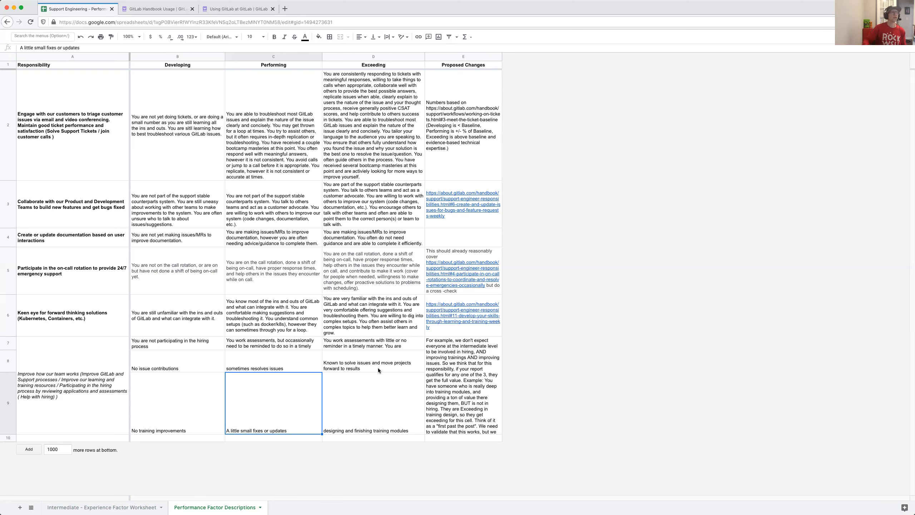
click(374, 204)
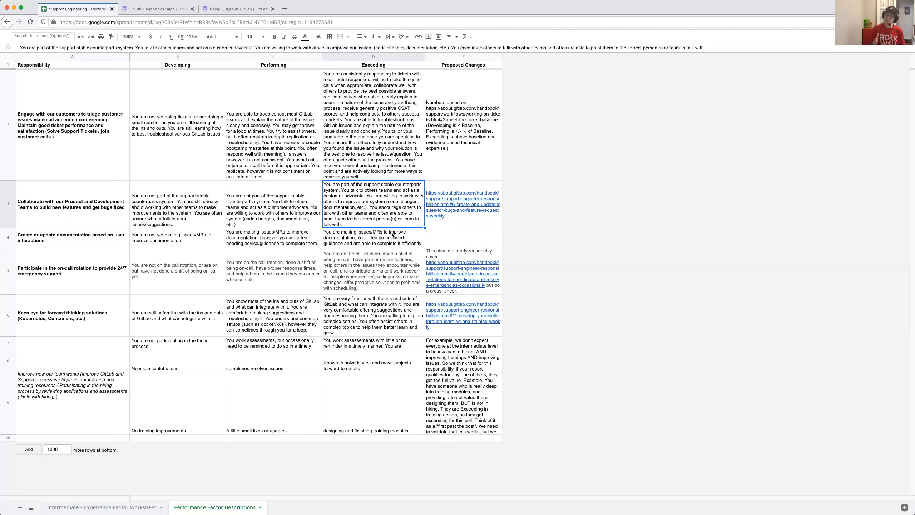
click(100, 507)
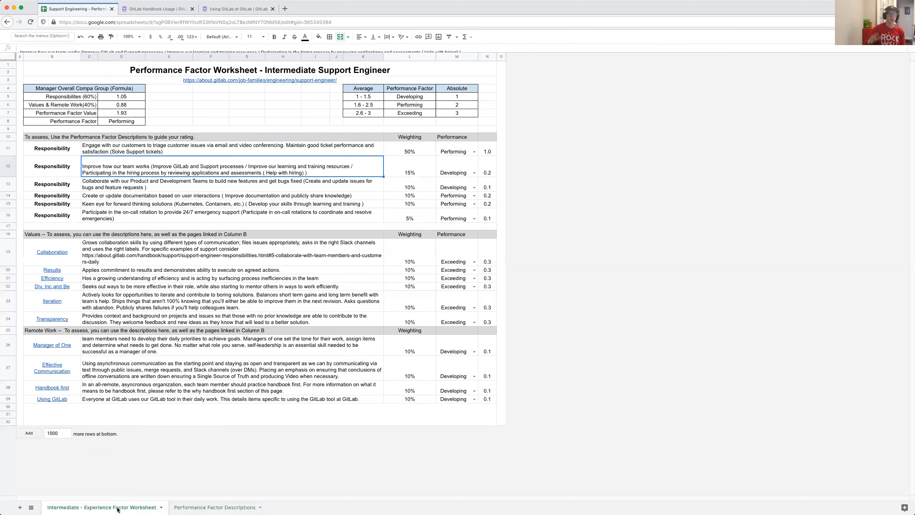